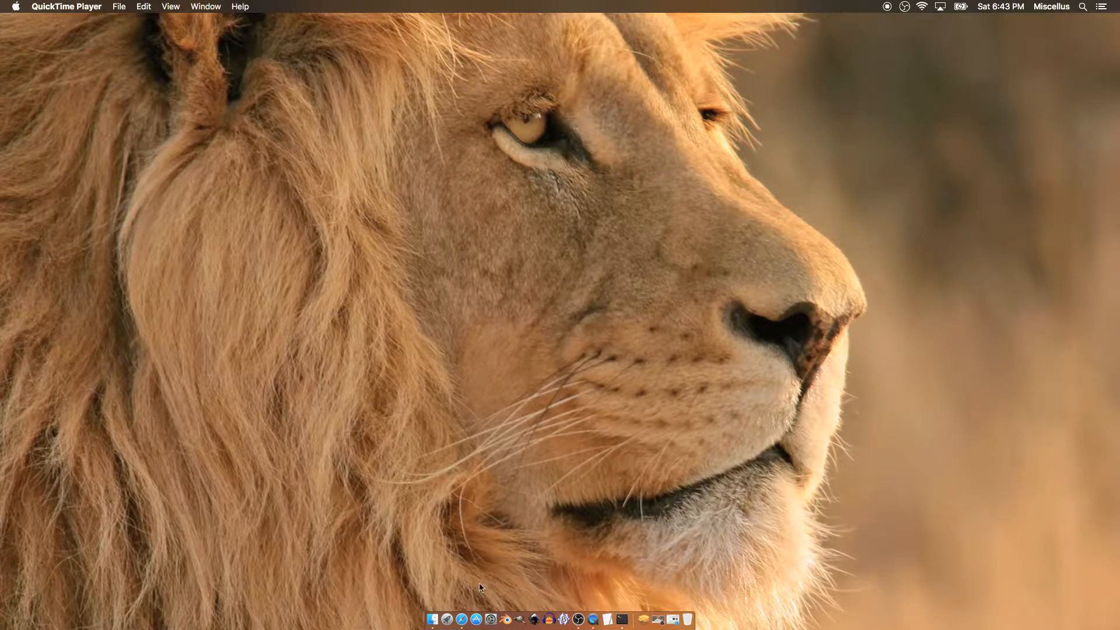
pyautogui.moveTo(462, 618)
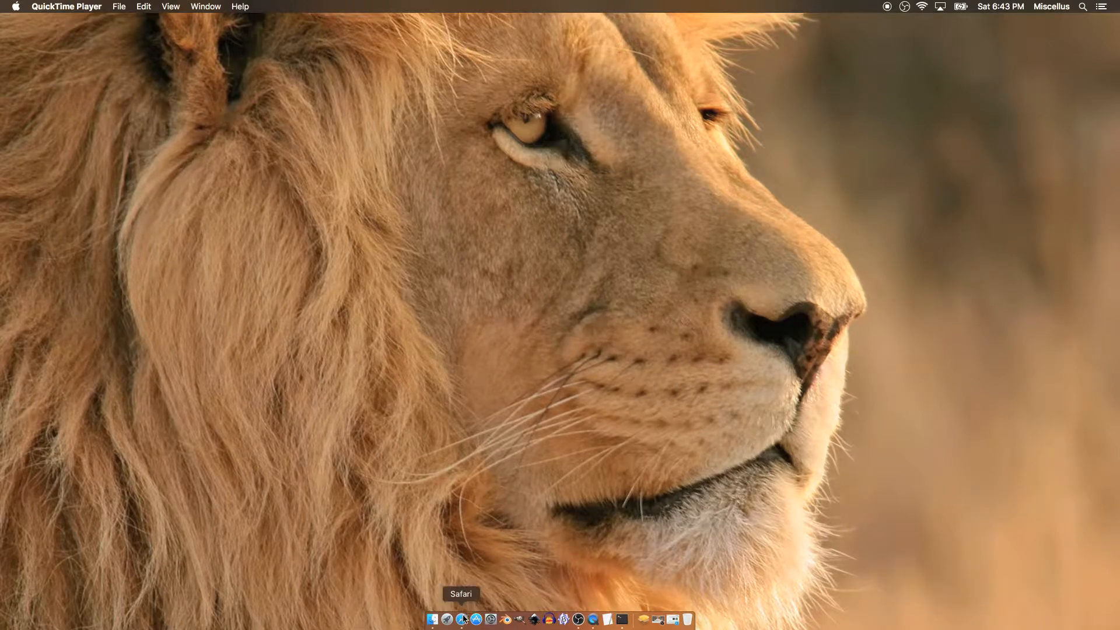
# Step: Launch Safari from the Dock so the OBS Project homepage appears
pyautogui.click(465, 618)
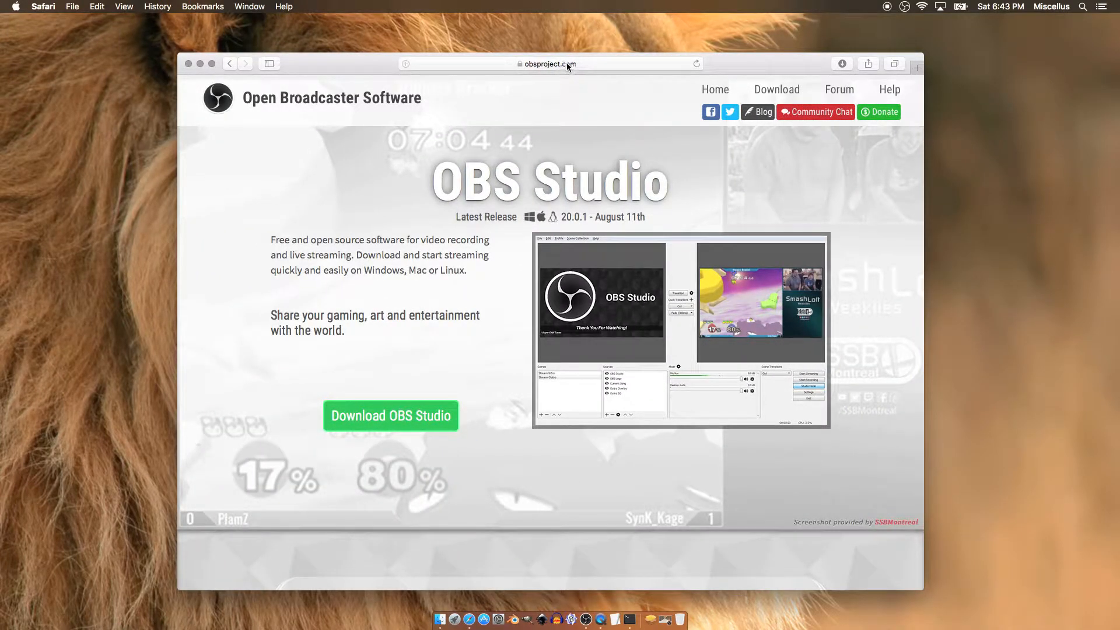
pyautogui.click(551, 63)
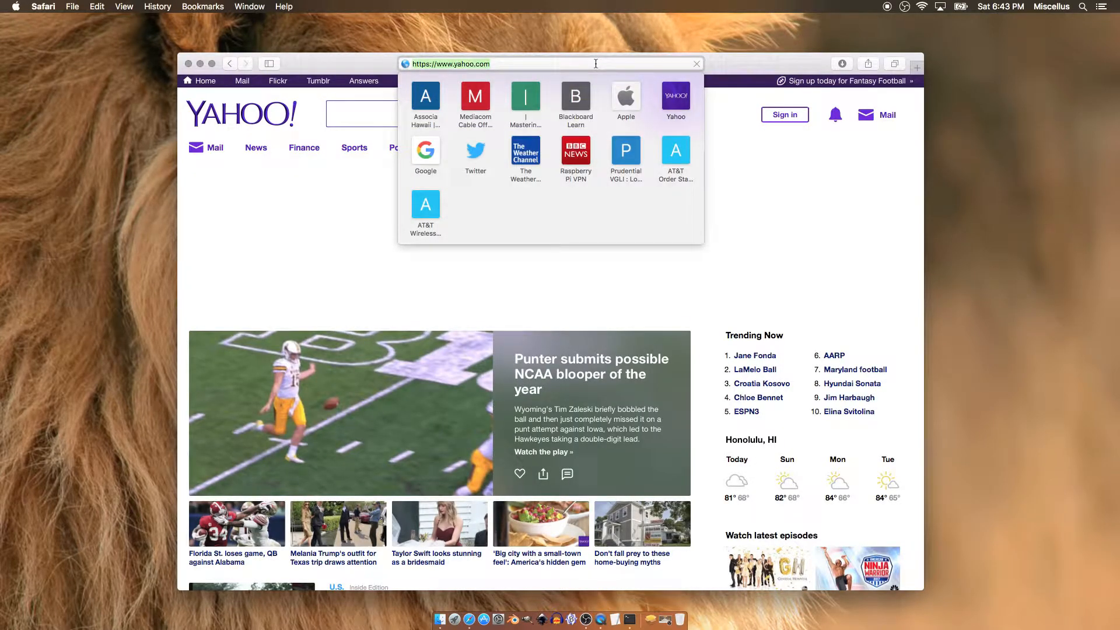
pyautogui.write('obsproject.com')
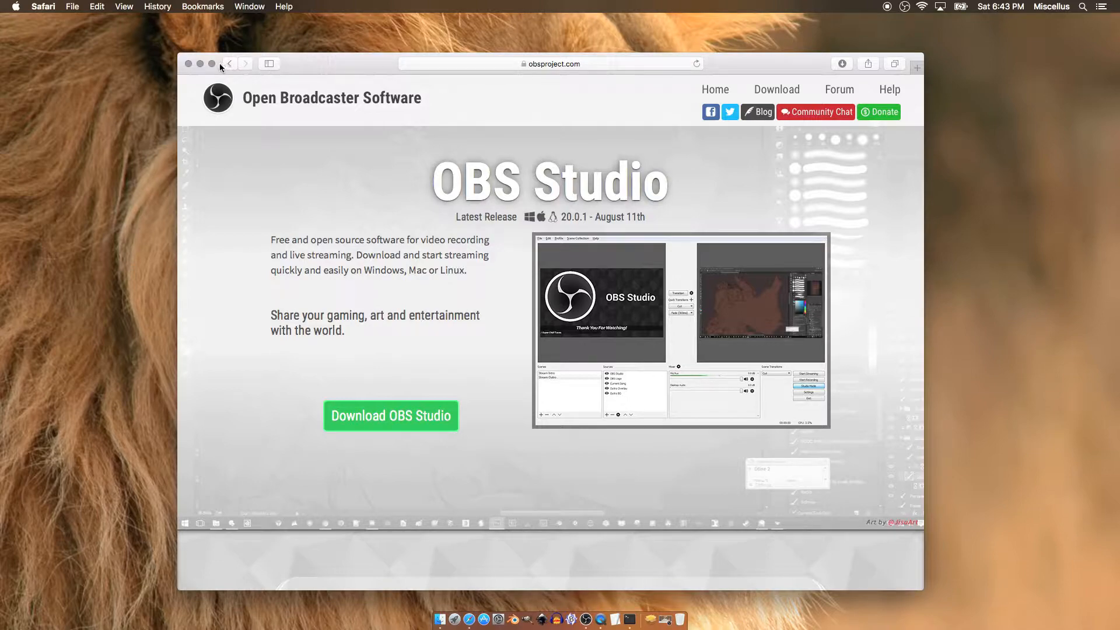
pyautogui.moveTo(379, 192)
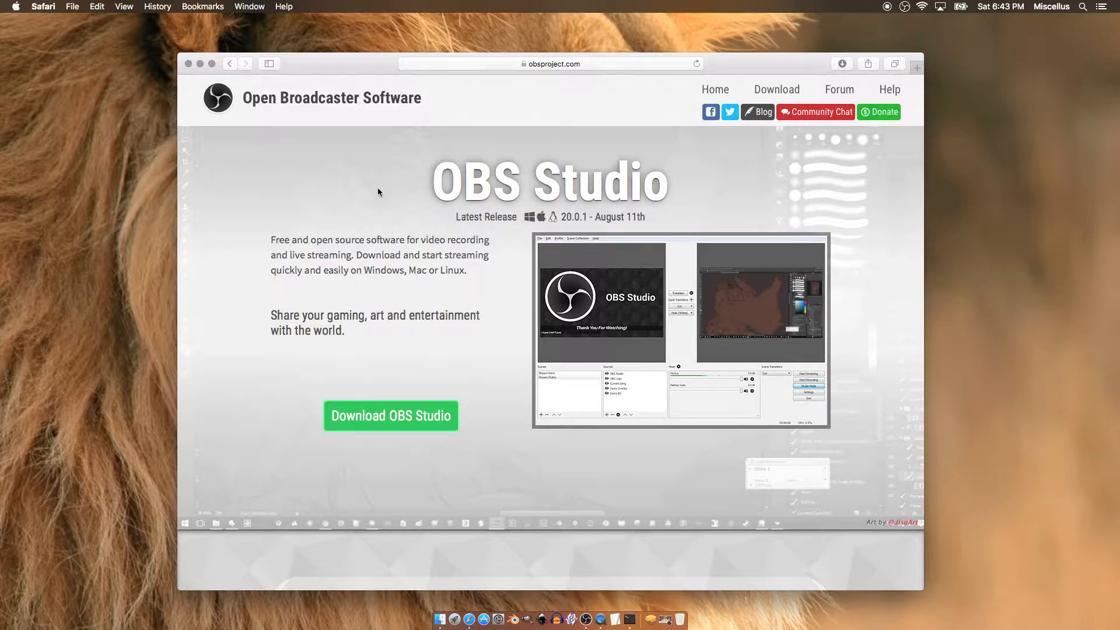
pyautogui.scroll(-3)
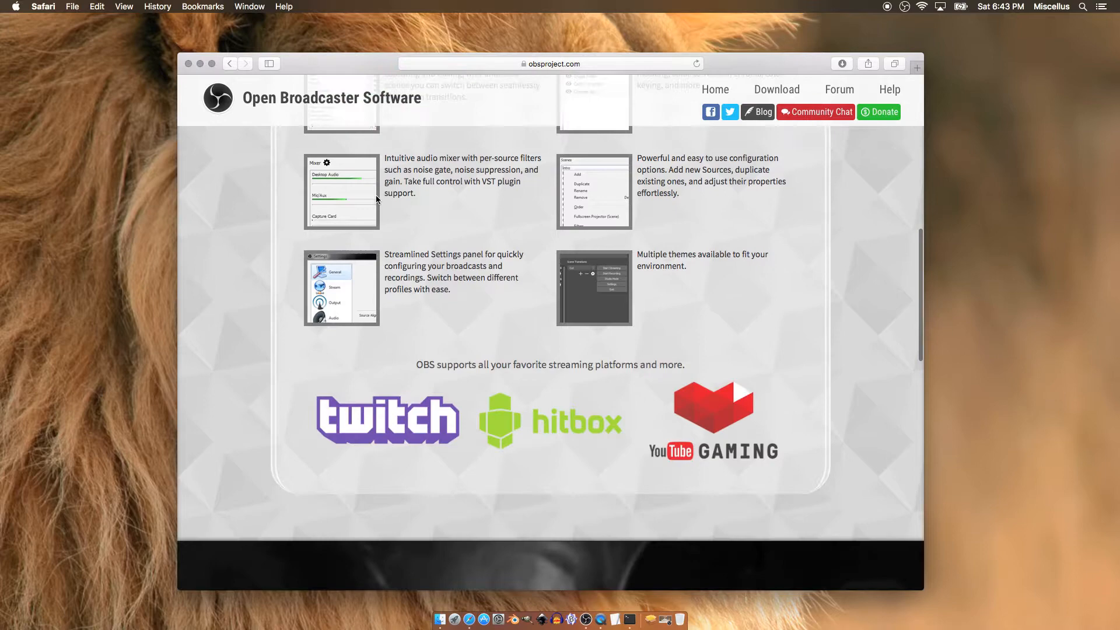
pyautogui.scroll(-3)
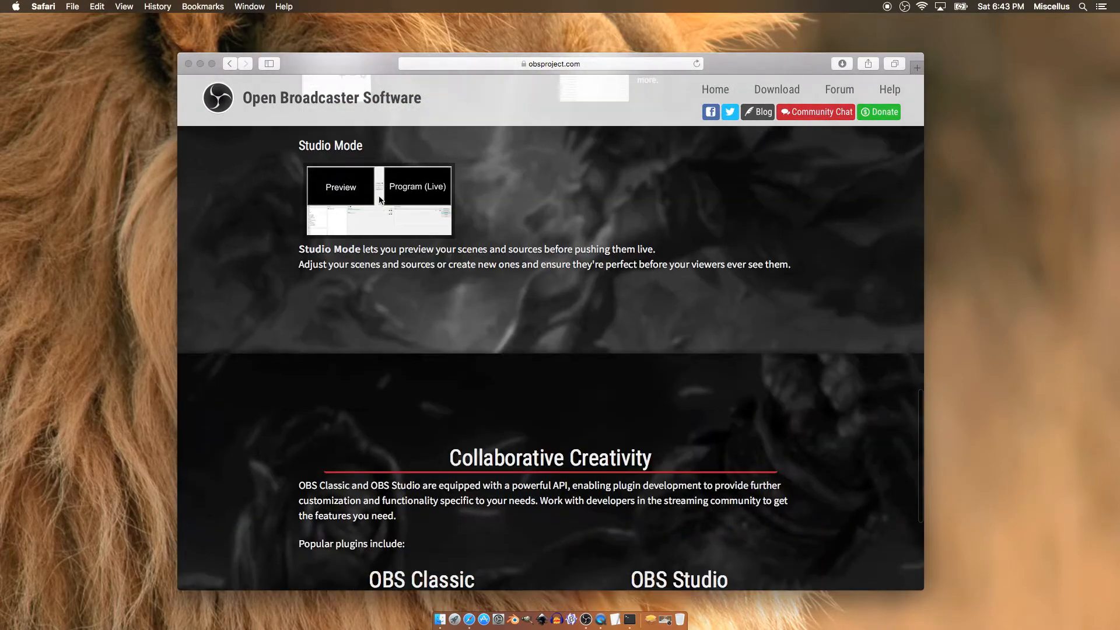
pyautogui.scroll(-3)
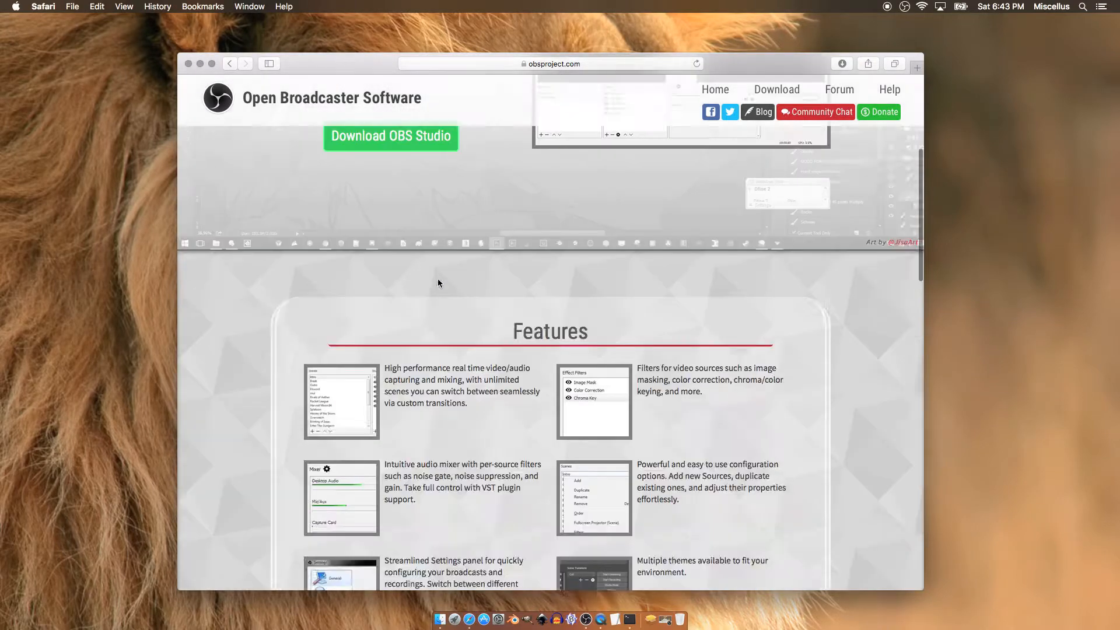
pyautogui.scroll(3)
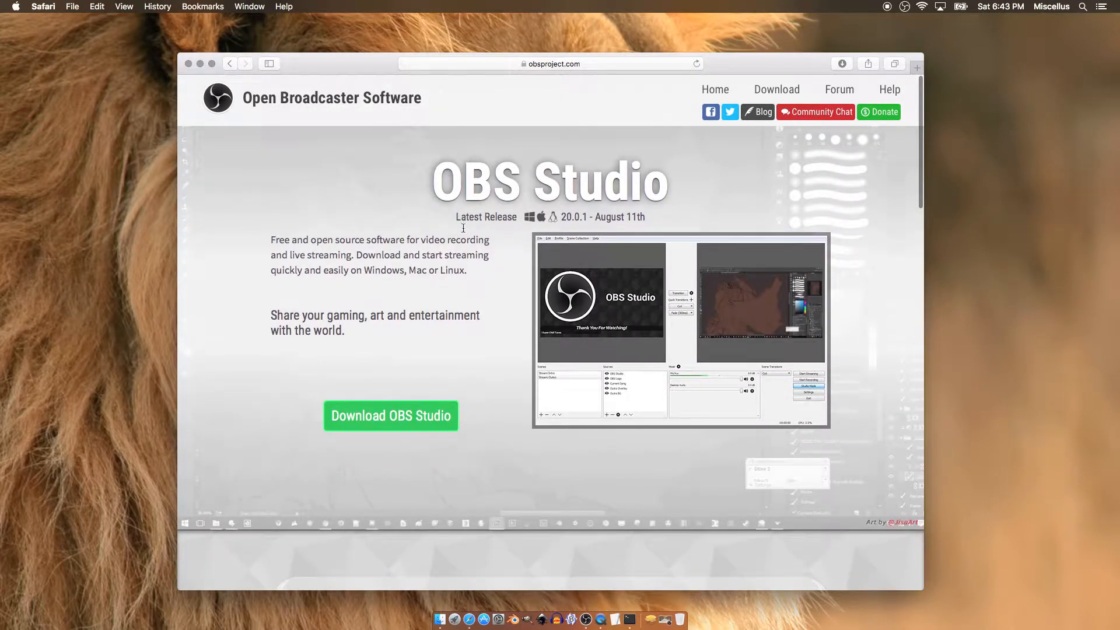
pyautogui.moveTo(745, 91)
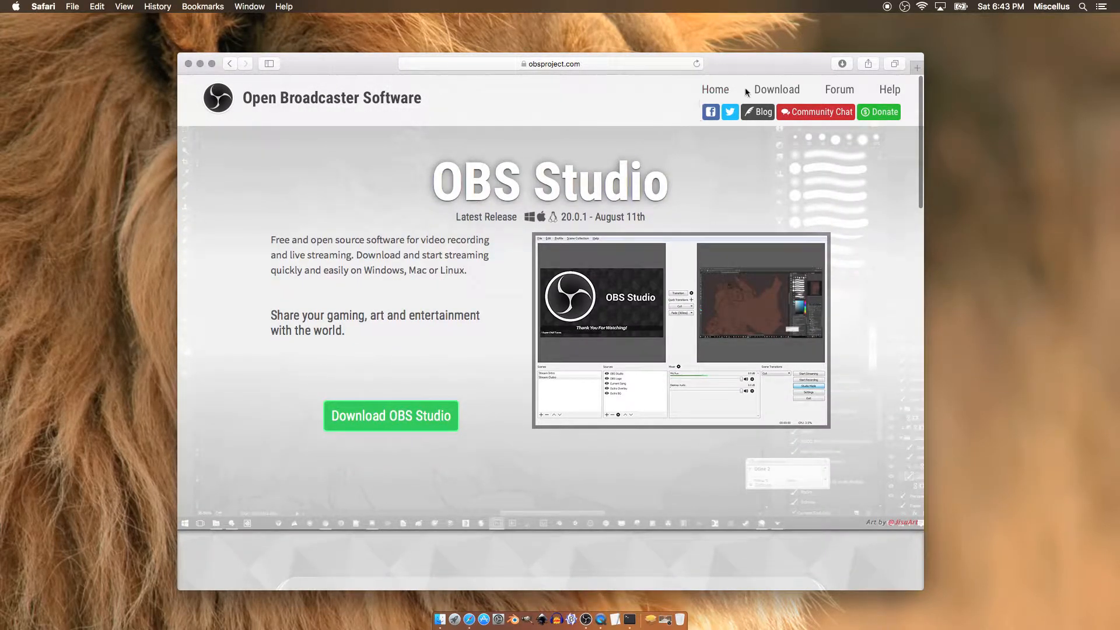
# Step: Go to the OBS forums page from the site navigation, then bring OBS forward from the Dock
pyautogui.click(840, 88)
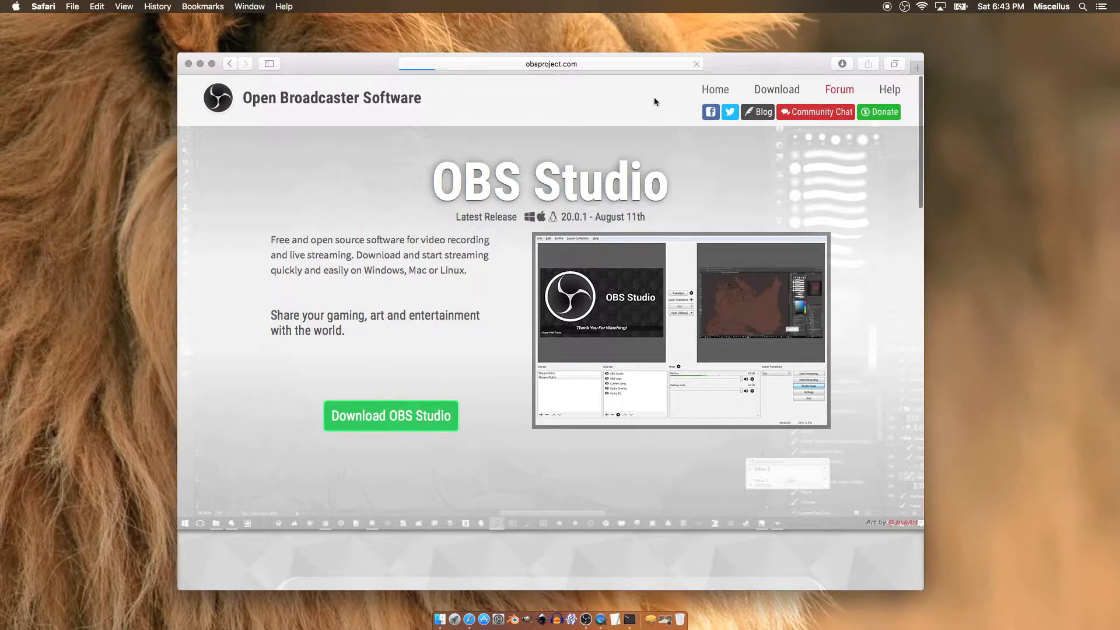
pyautogui.click(840, 88)
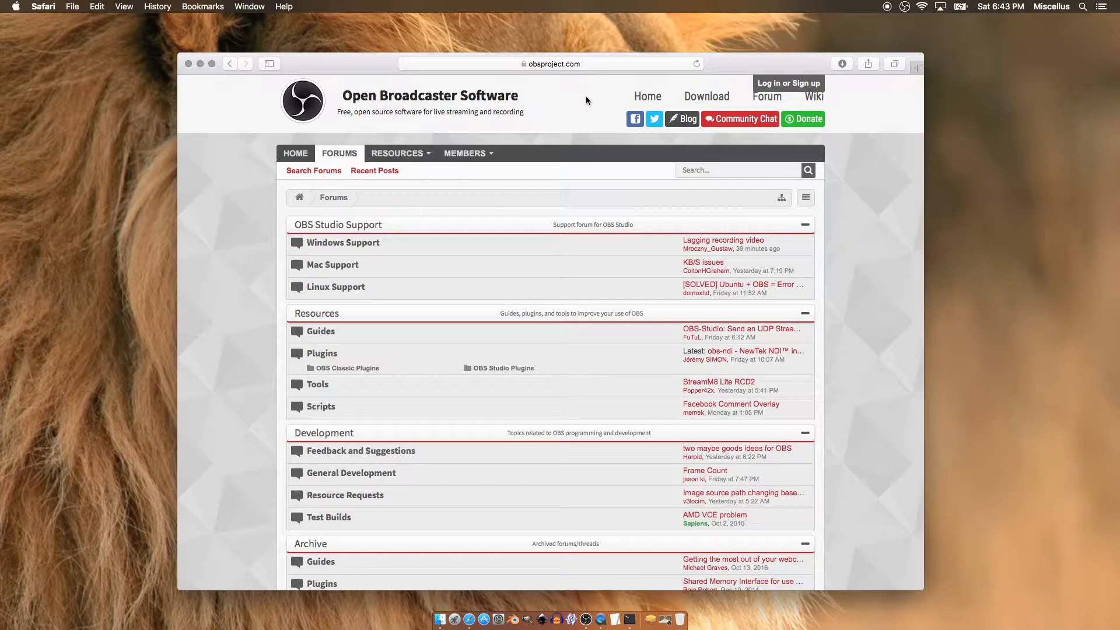
pyautogui.moveTo(623, 618)
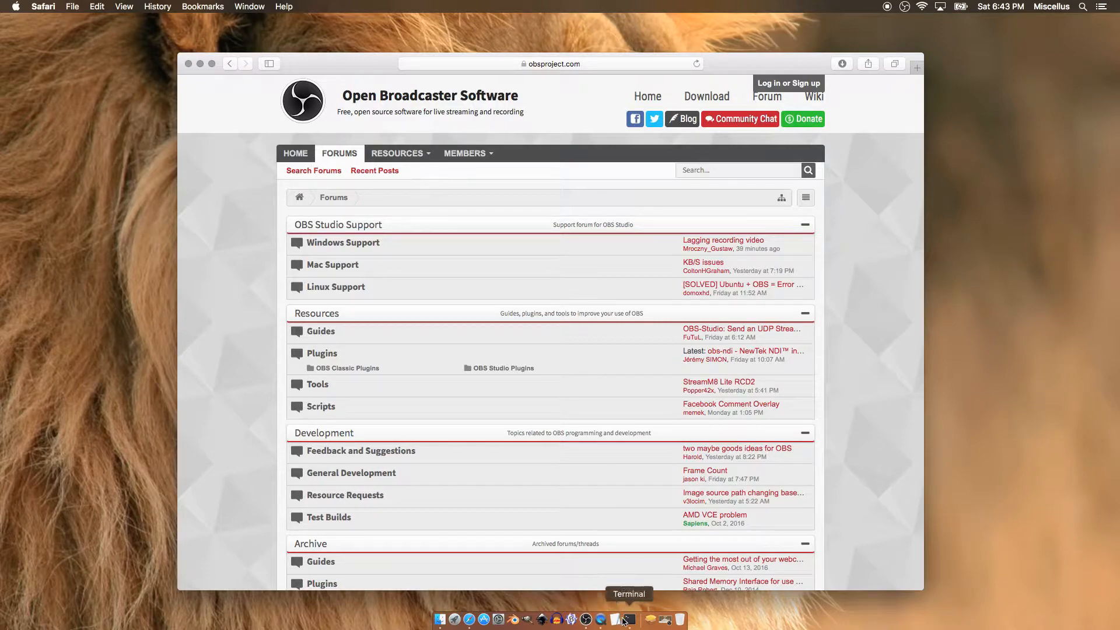
pyautogui.click(628, 618)
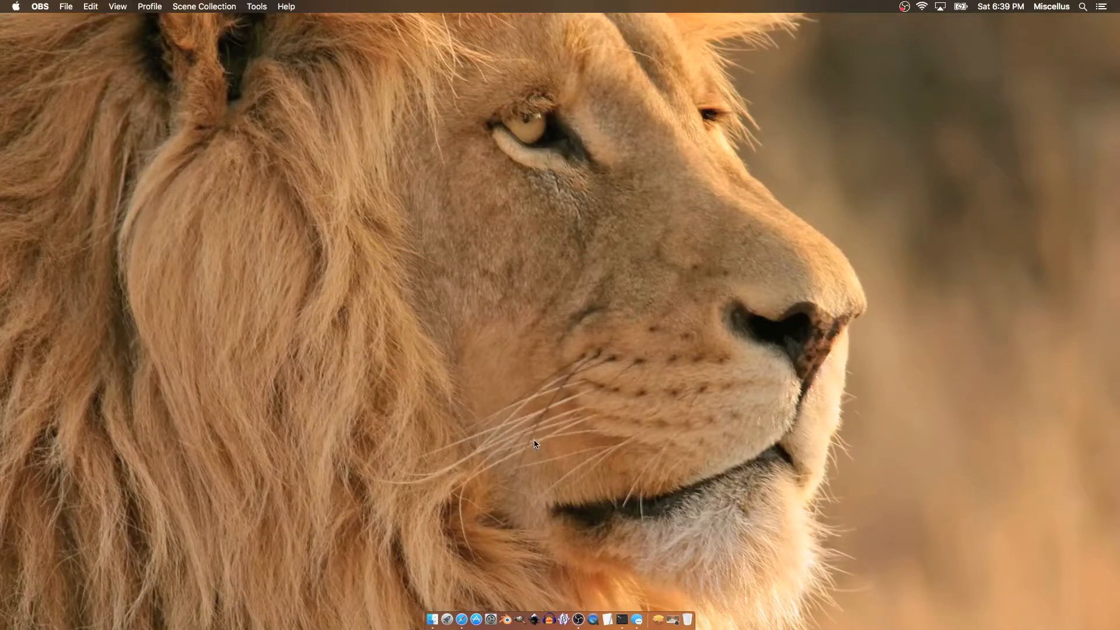
pyautogui.moveTo(476, 623)
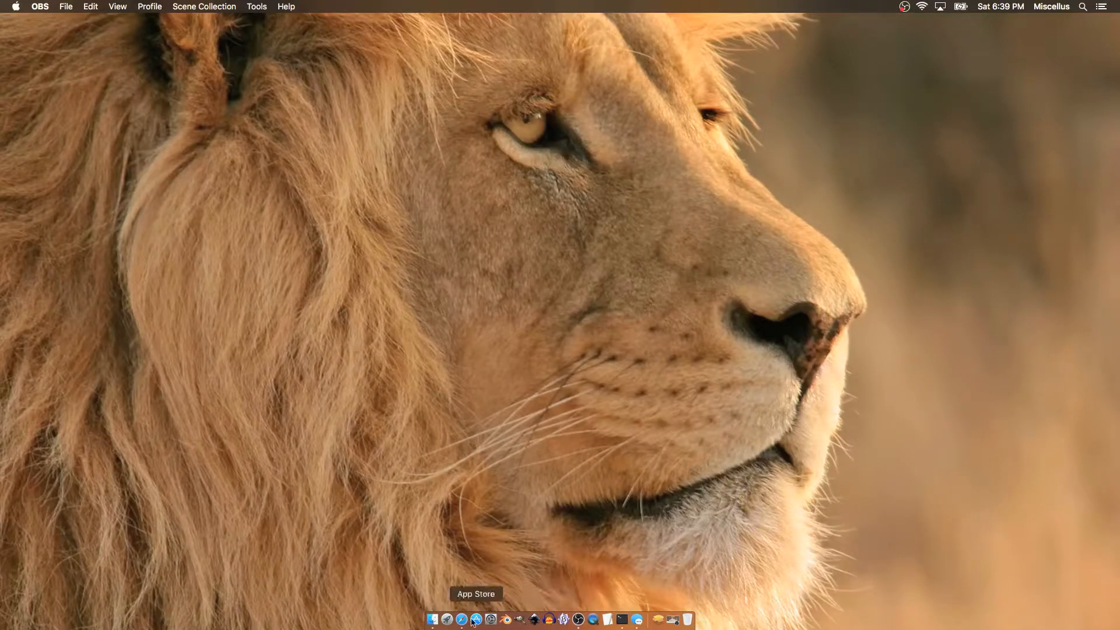
# Step: Launch Safari from the Dock to a new Favorites start page
pyautogui.click(443, 620)
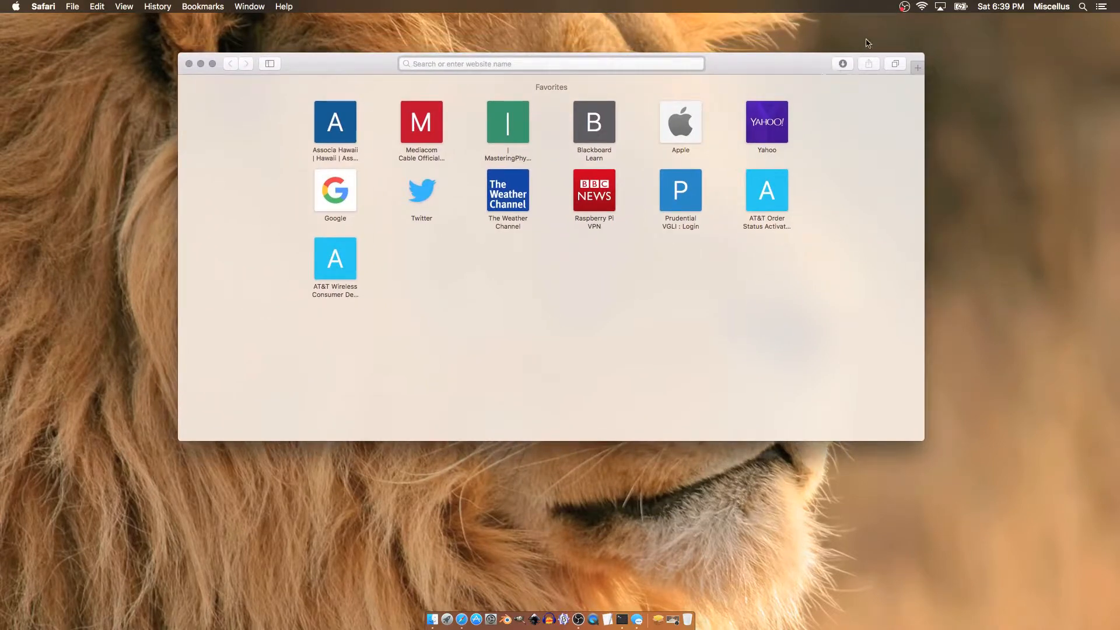
# Step: Enter 'OBS' in the address bar and load obsproject.com from the suggestions
pyautogui.click(903, 6)
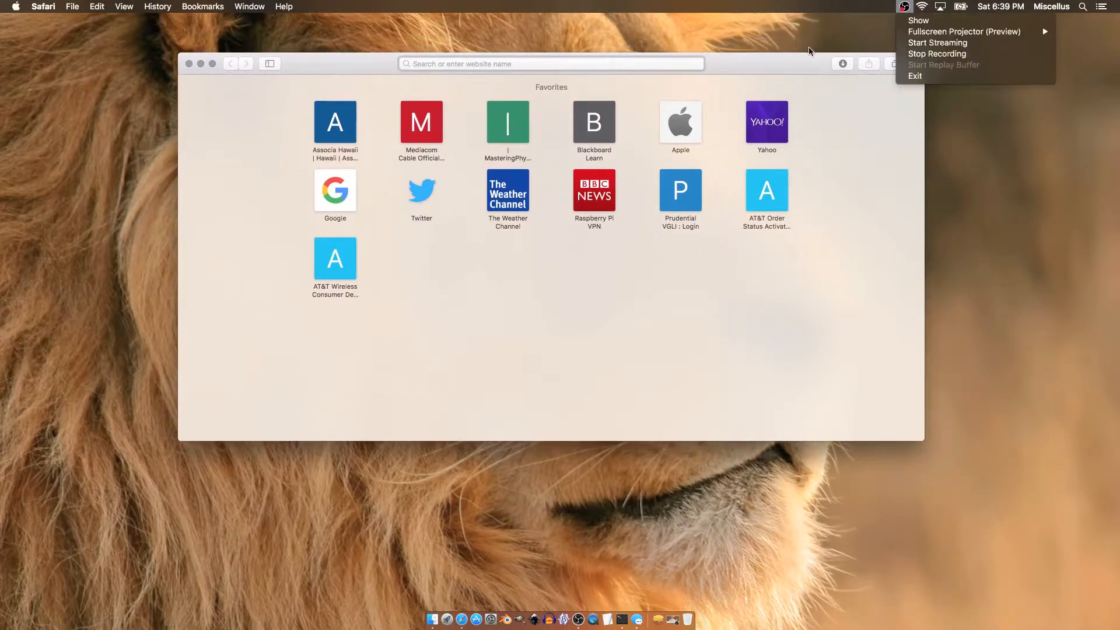
pyautogui.click(551, 63)
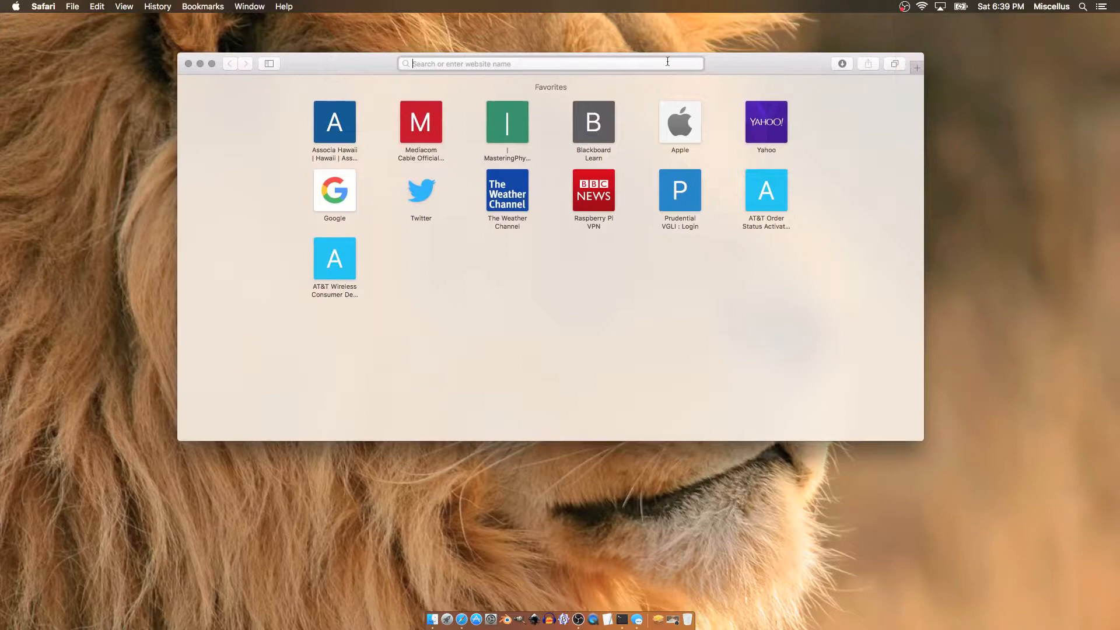
pyautogui.write('OB')
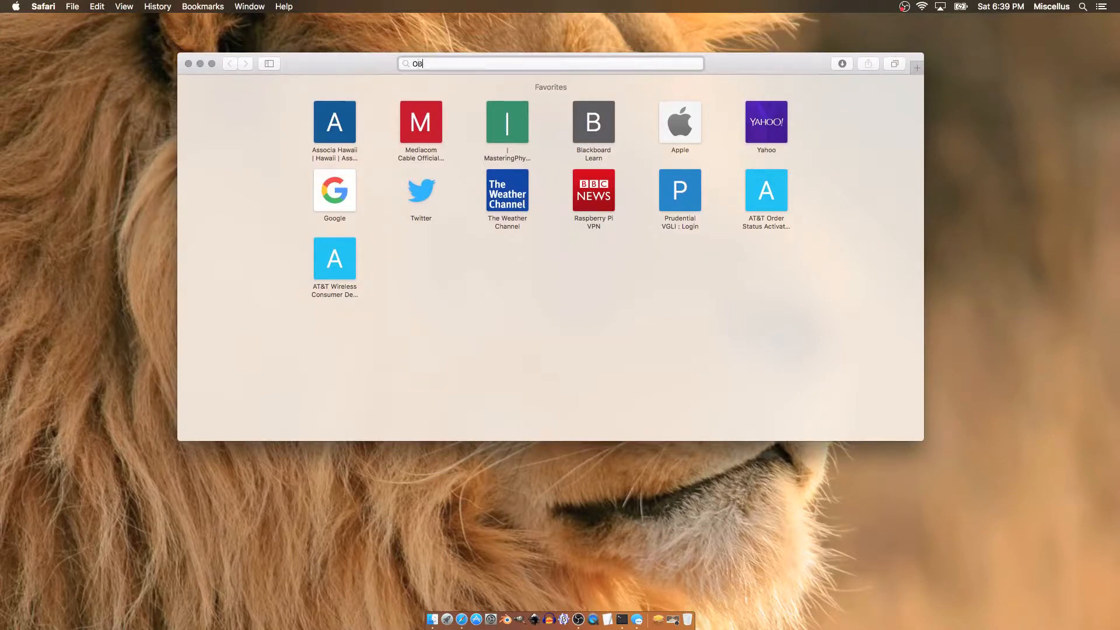
pyautogui.press('Backspace')
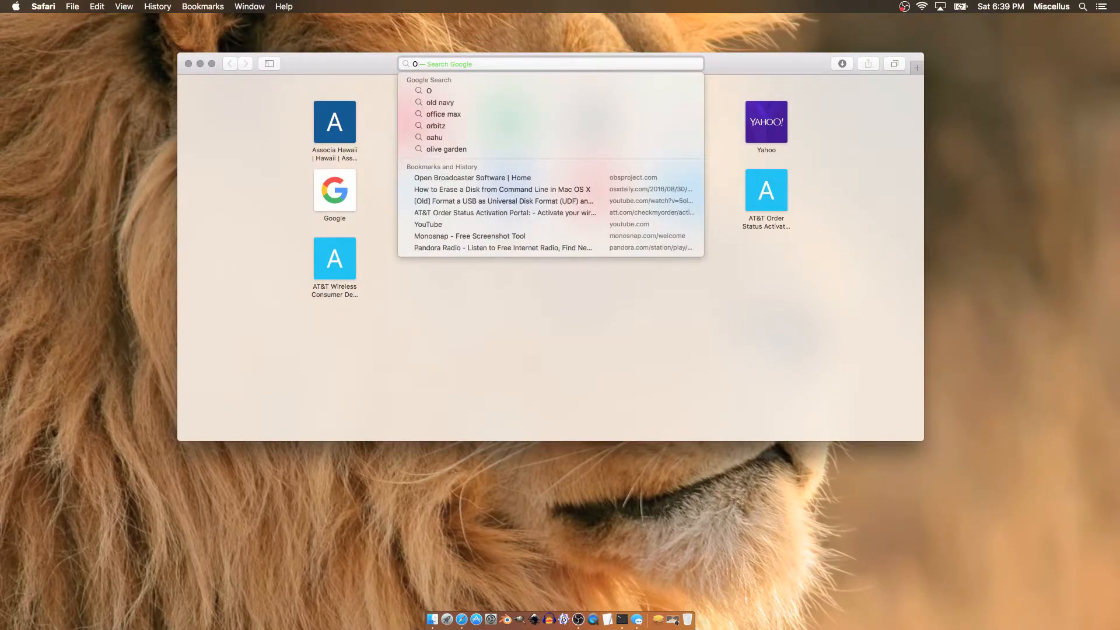
pyautogui.write('BS')
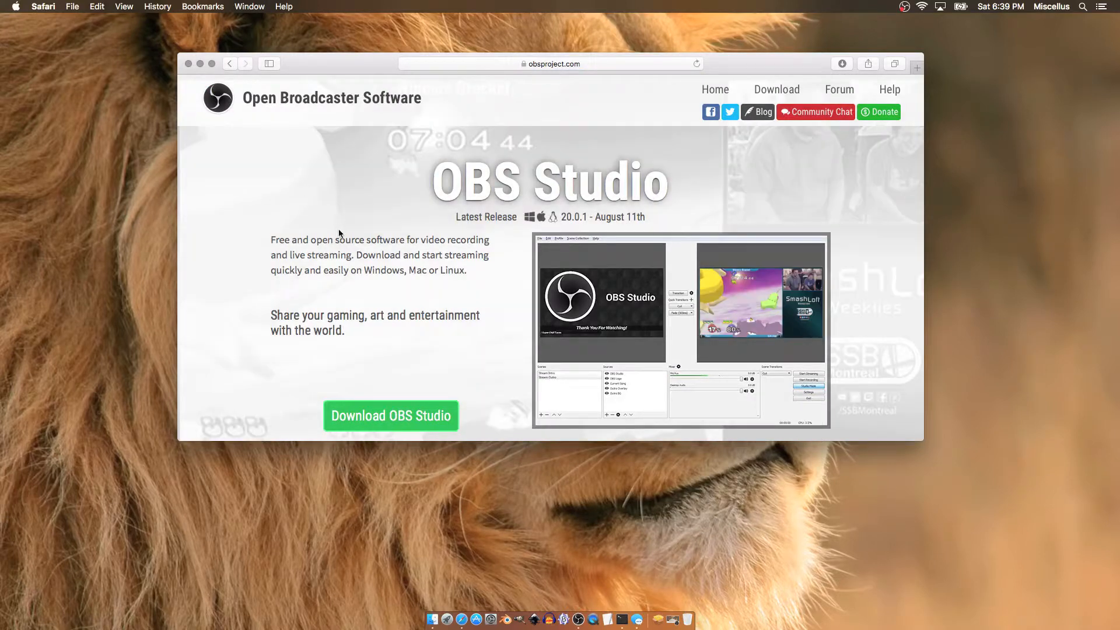
# Step: Scroll the OBS homepage down and back up, then close the Safari window
pyautogui.scroll(-3)
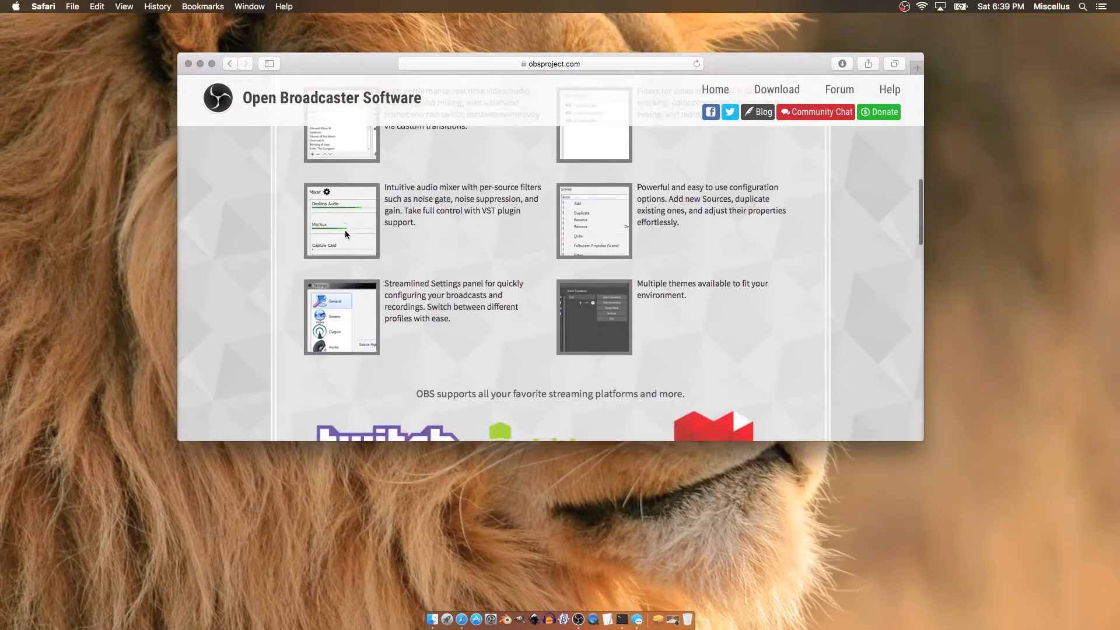
pyautogui.scroll(-3)
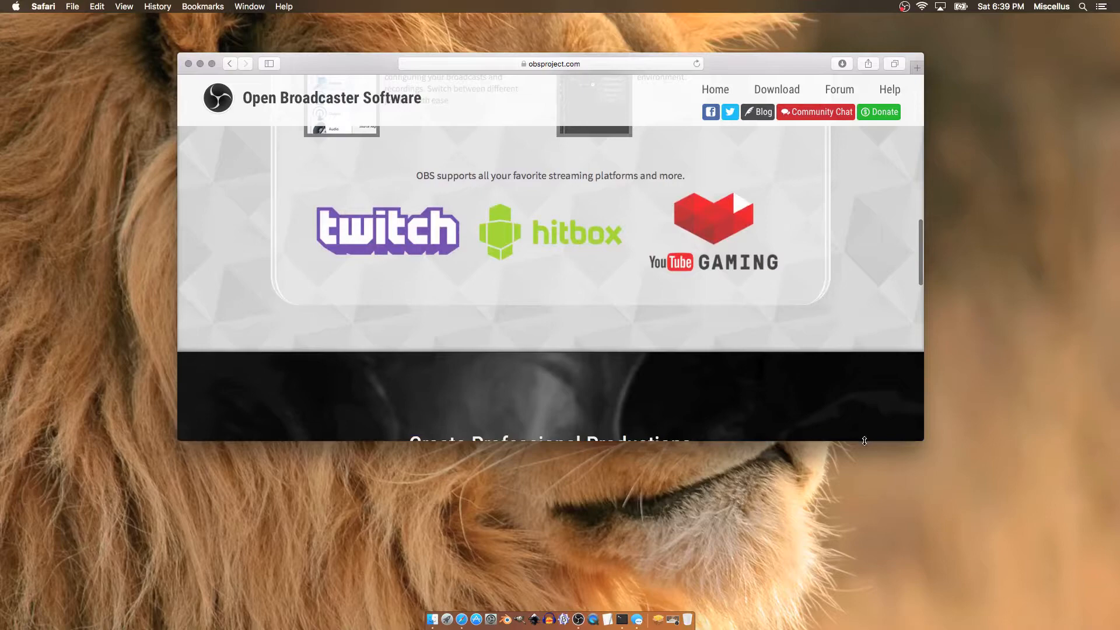
pyautogui.scroll(3)
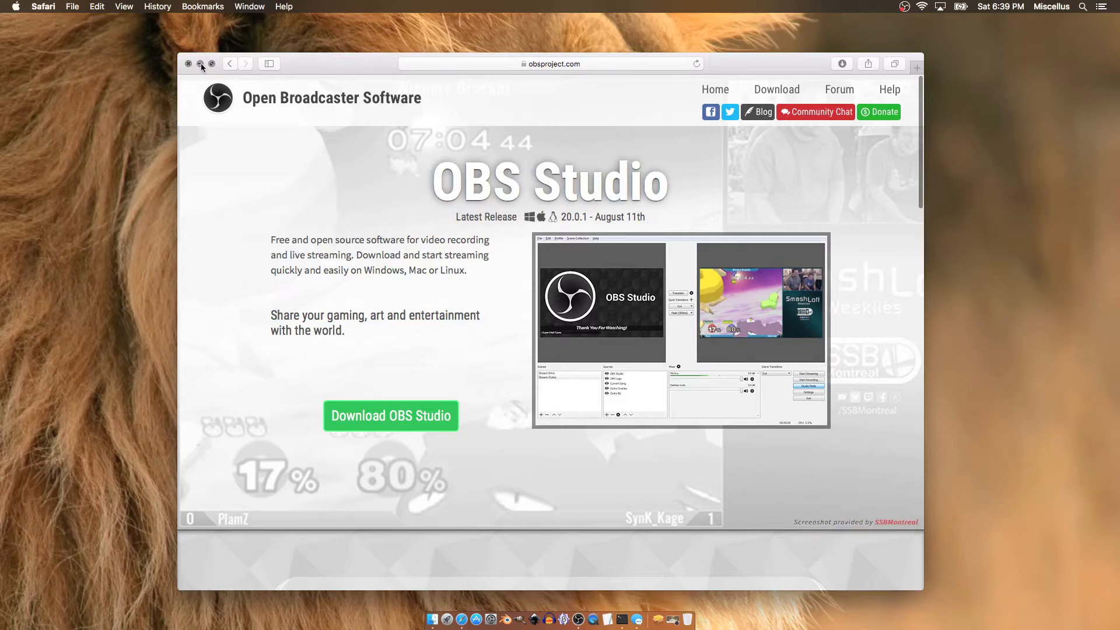
pyautogui.click(203, 63)
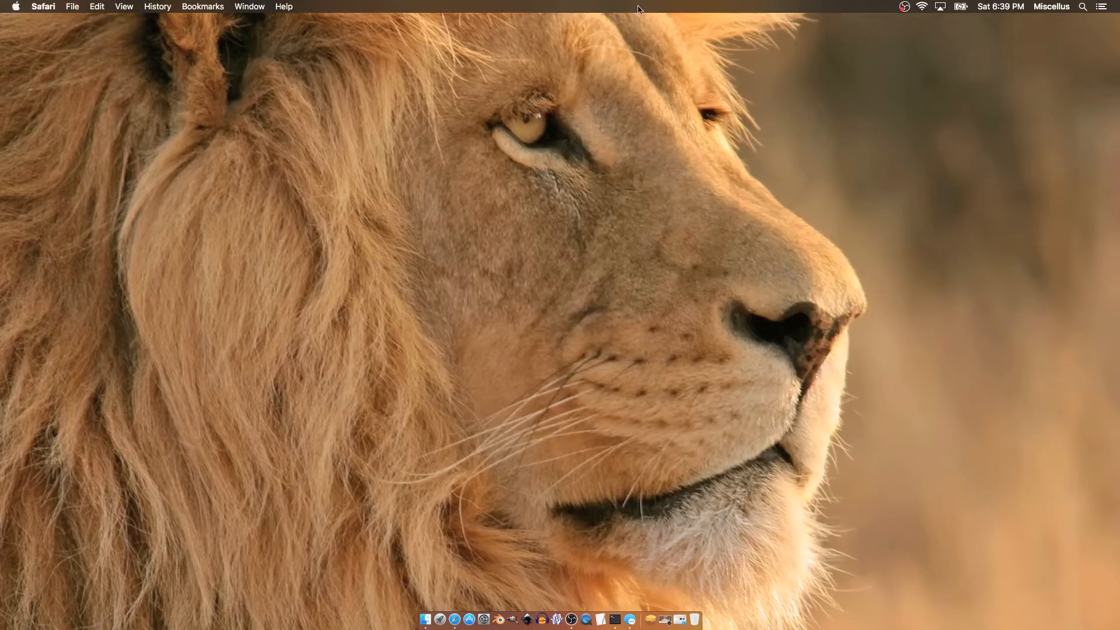
# Step: Bring up the OBS menu-bar menu to stop the ongoing recording
pyautogui.click(902, 7)
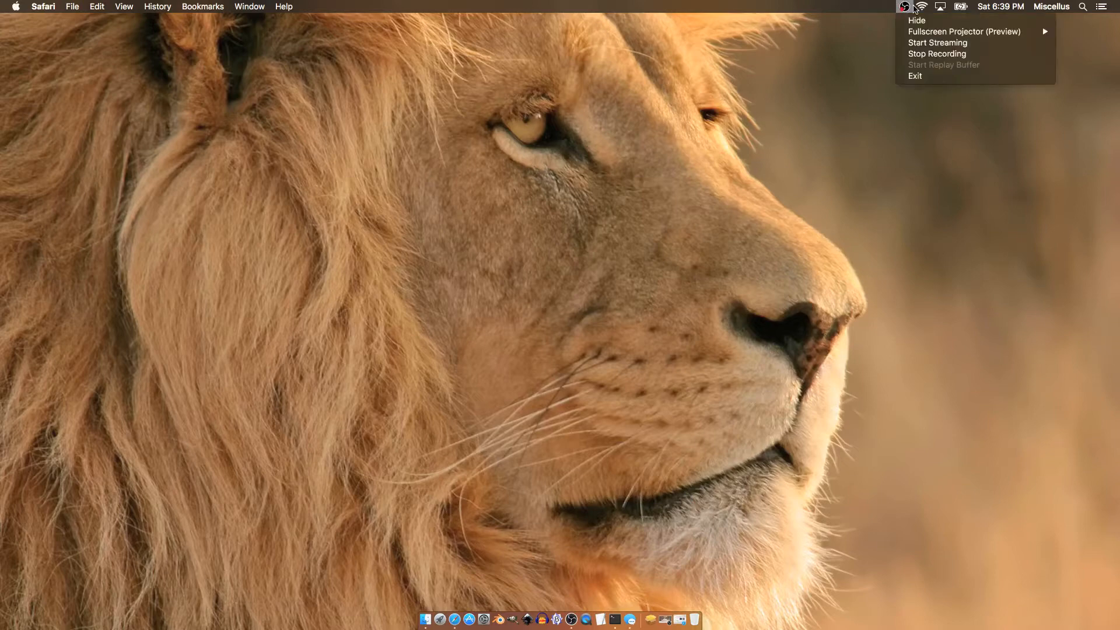
pyautogui.moveTo(918, 53)
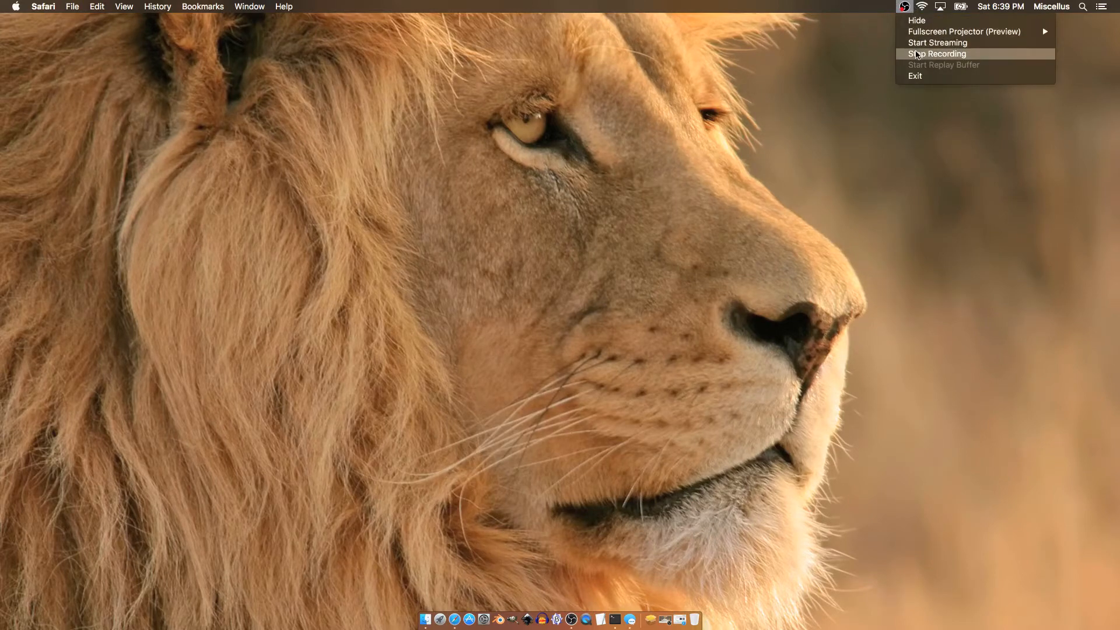